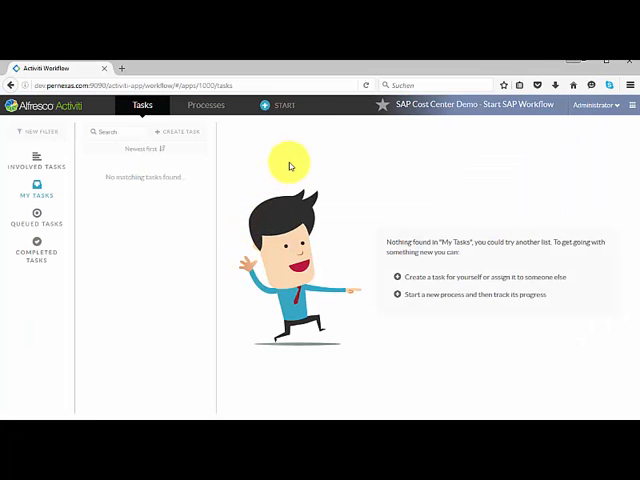
# Step: Start a new SAP Get Cost Center process with company code 1000 - IDES AG
pyautogui.click(205, 105)
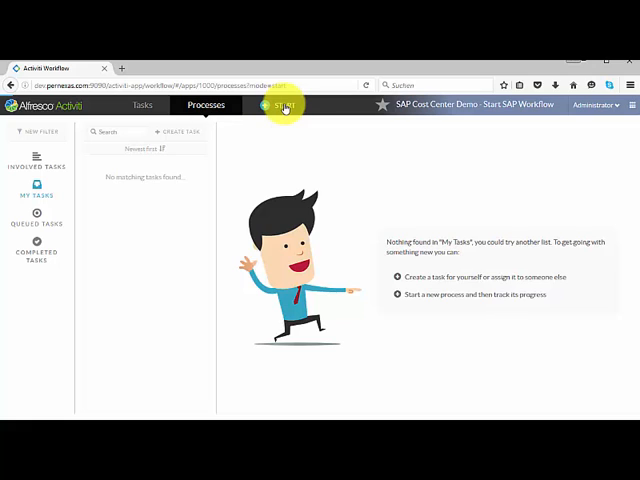
pyautogui.click(283, 105)
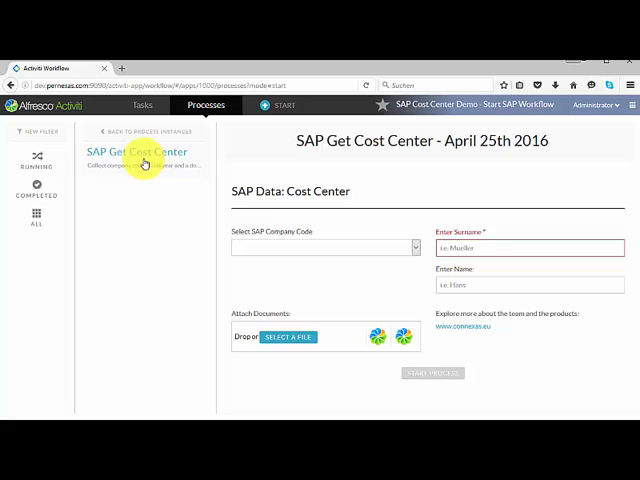
pyautogui.moveTo(296, 301)
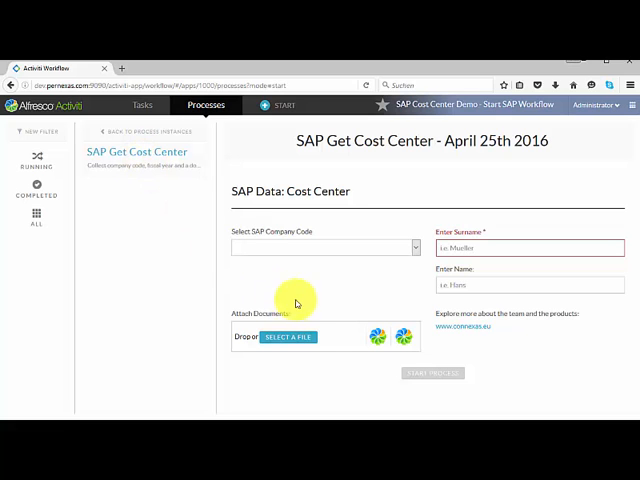
pyautogui.click(411, 247)
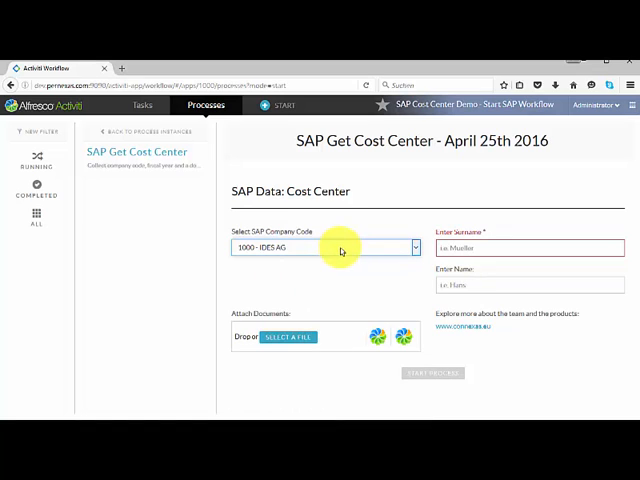
pyautogui.click(528, 247)
pyautogui.write('Mueller')
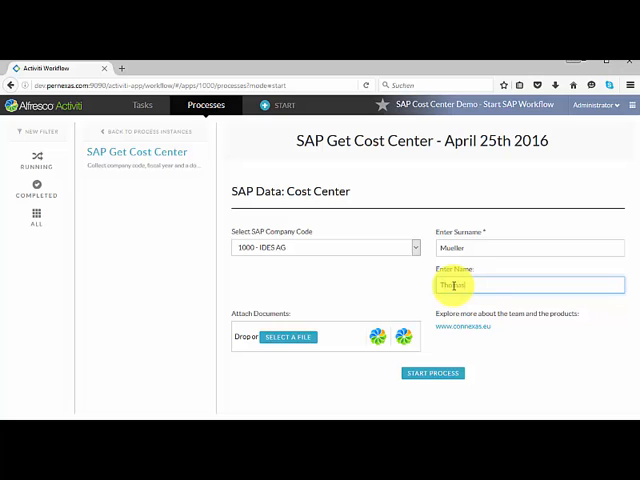
pyautogui.write('Thomas')
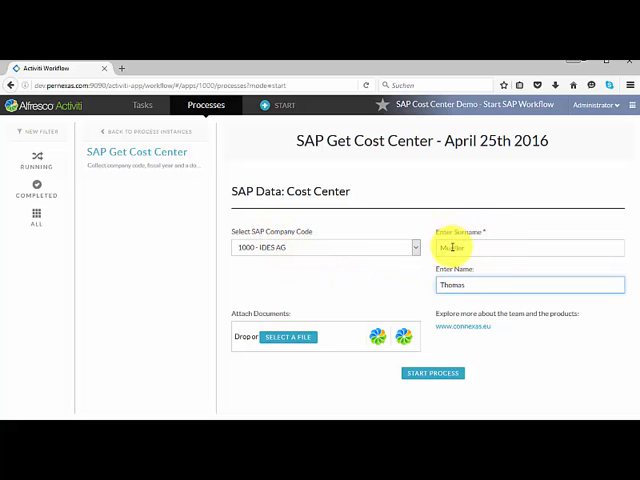
pyautogui.write('Mueller')
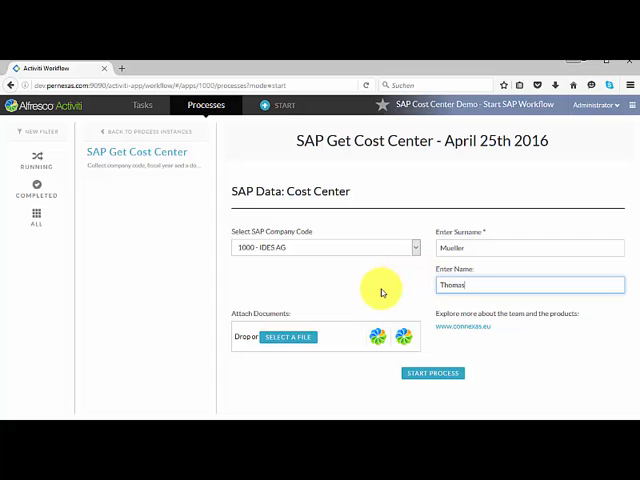
pyautogui.click(288, 336)
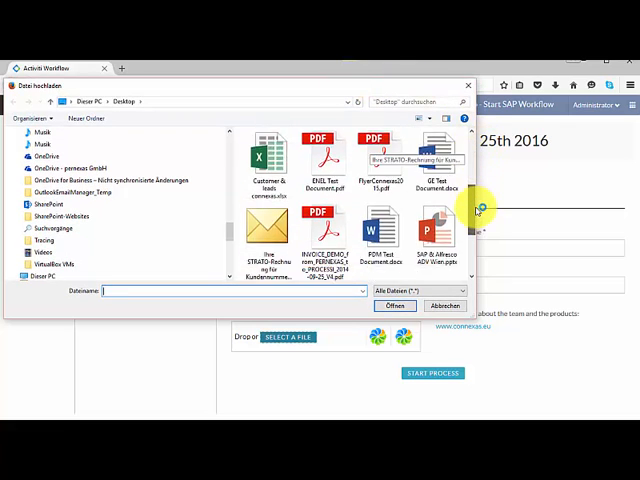
# Step: Attach SAP Outgoing.pdf to the start form
pyautogui.click(437, 306)
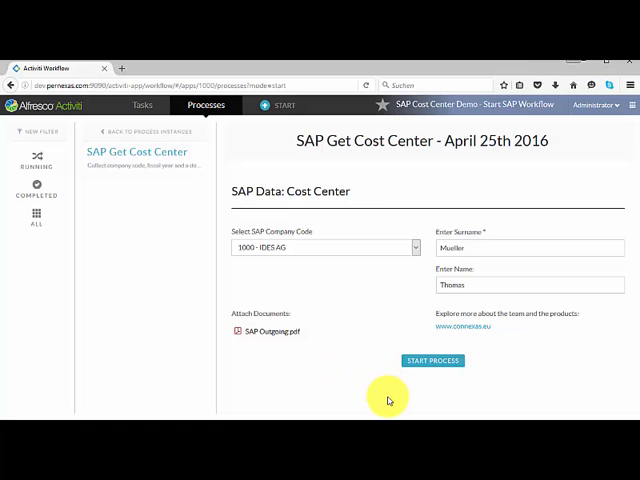
pyautogui.moveTo(335, 232)
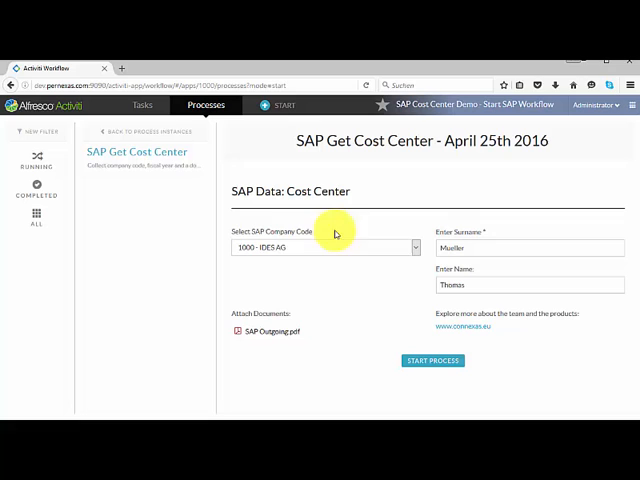
pyautogui.moveTo(324, 294)
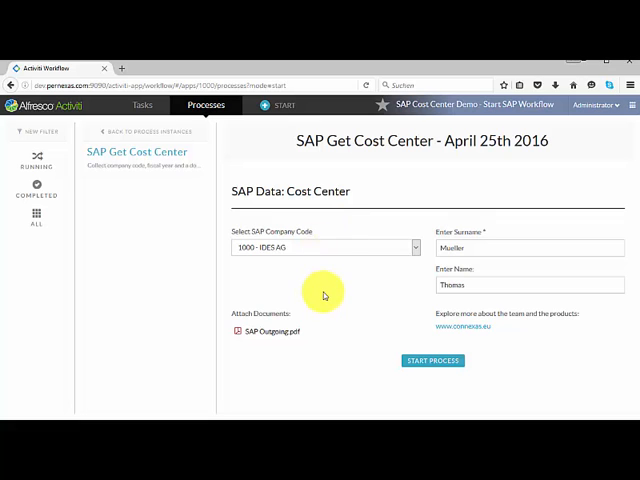
pyautogui.moveTo(447, 322)
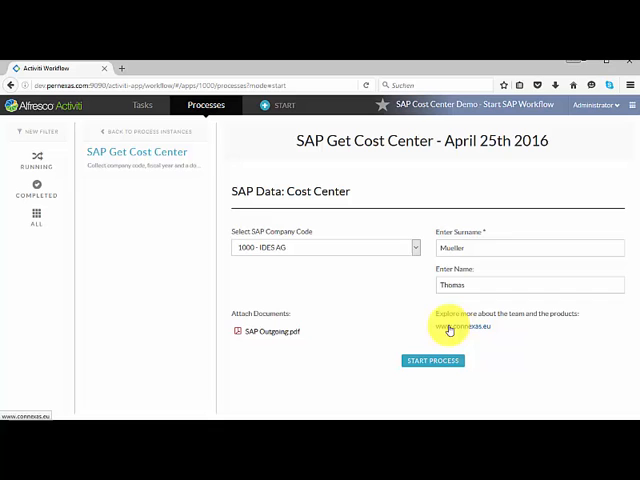
pyautogui.moveTo(426, 356)
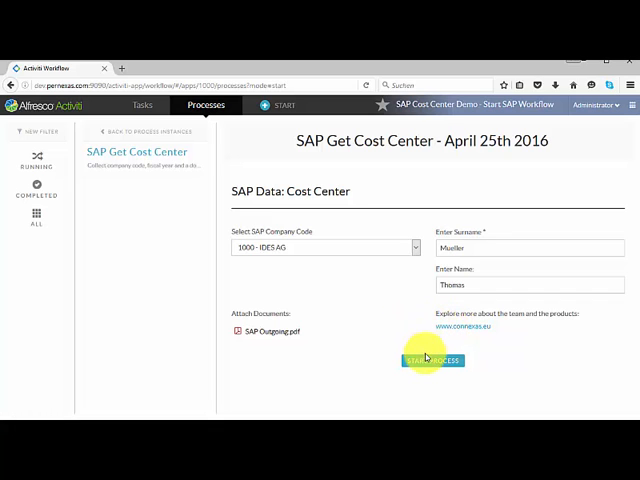
# Step: Launch the cost center process and open its SAP CostCenter task under My Tasks
pyautogui.click(433, 357)
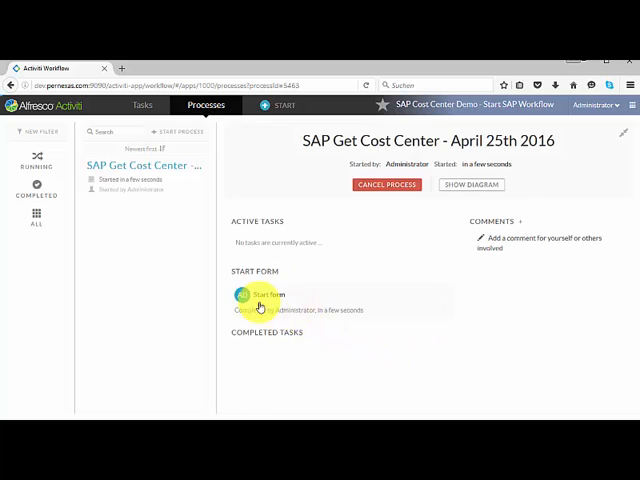
pyautogui.click(141, 105)
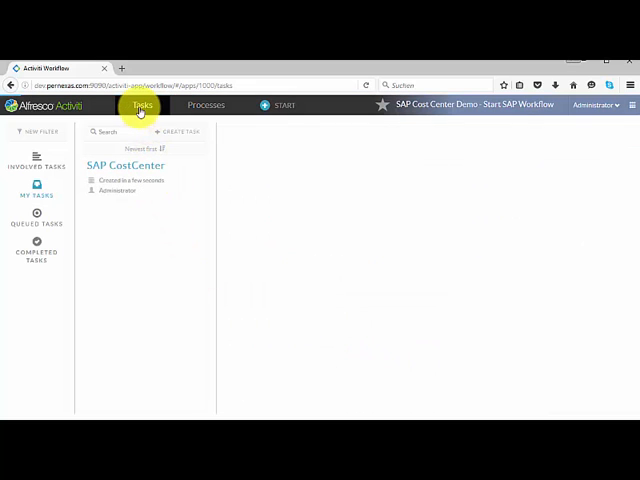
pyautogui.click(125, 170)
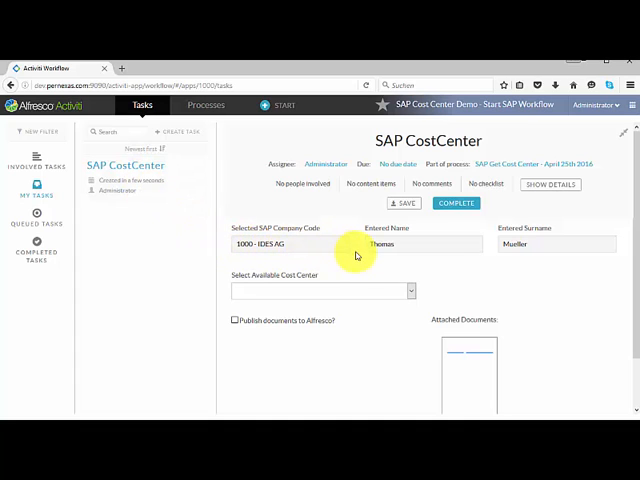
pyautogui.moveTo(414, 266)
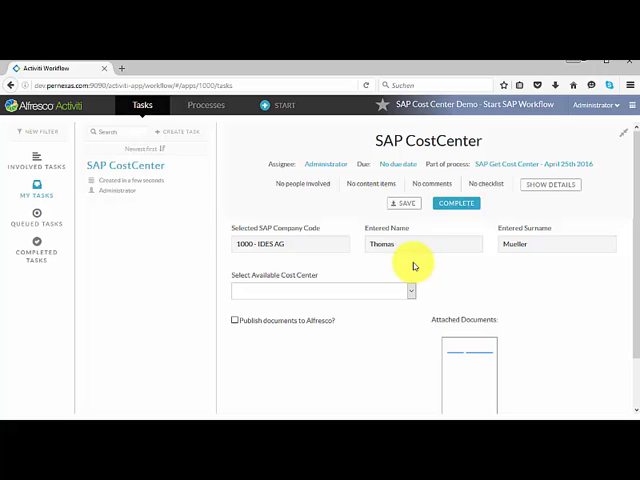
pyautogui.moveTo(410, 293)
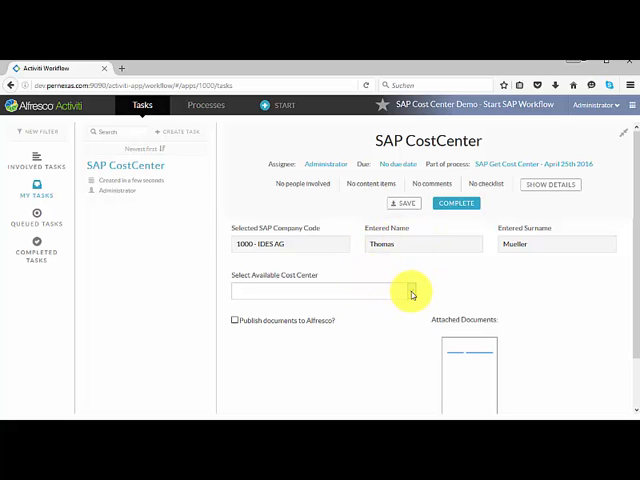
pyautogui.click(320, 291)
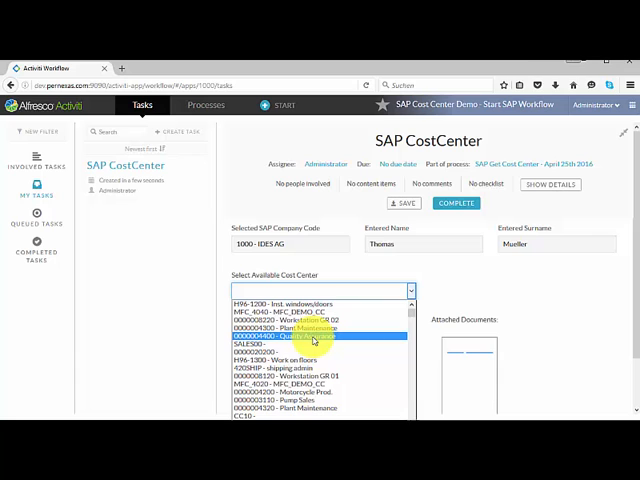
pyautogui.moveTo(310, 327)
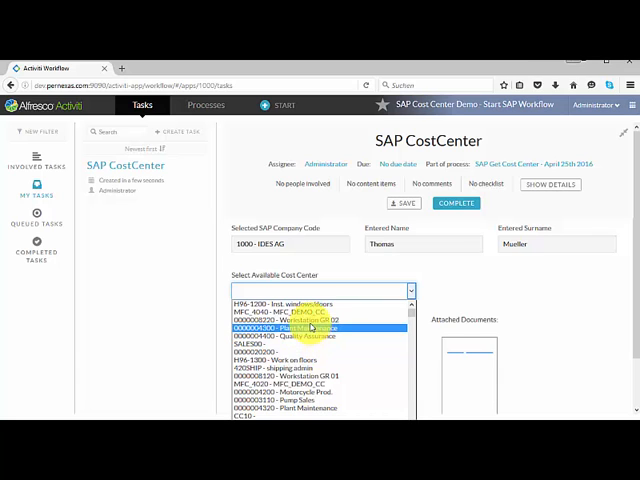
pyautogui.click(280, 338)
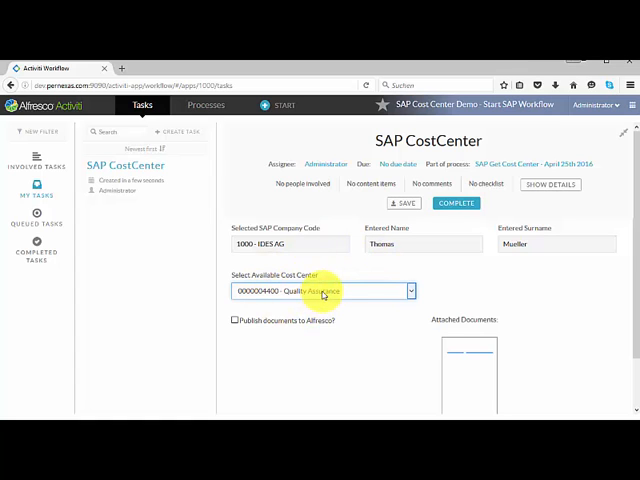
pyautogui.moveTo(450, 343)
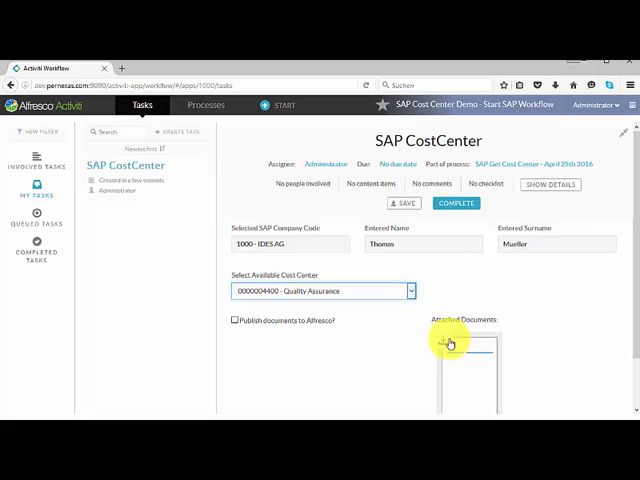
pyautogui.moveTo(287, 353)
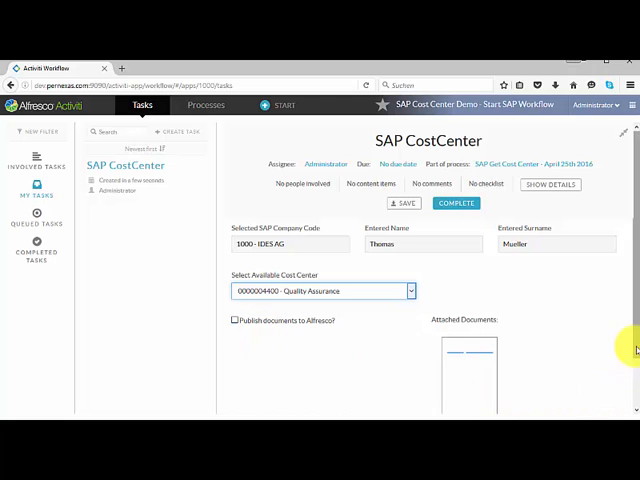
pyautogui.scroll(-3)
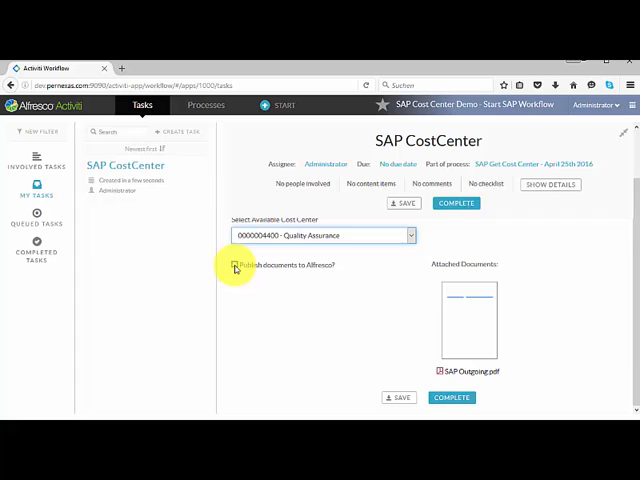
pyautogui.click(233, 266)
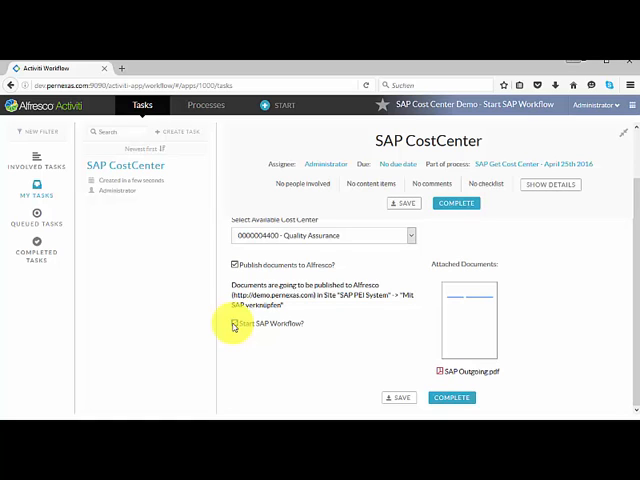
pyautogui.click(232, 322)
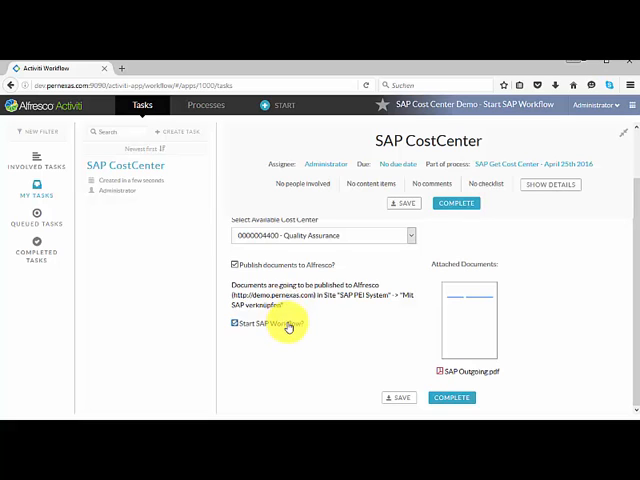
pyautogui.moveTo(460, 347)
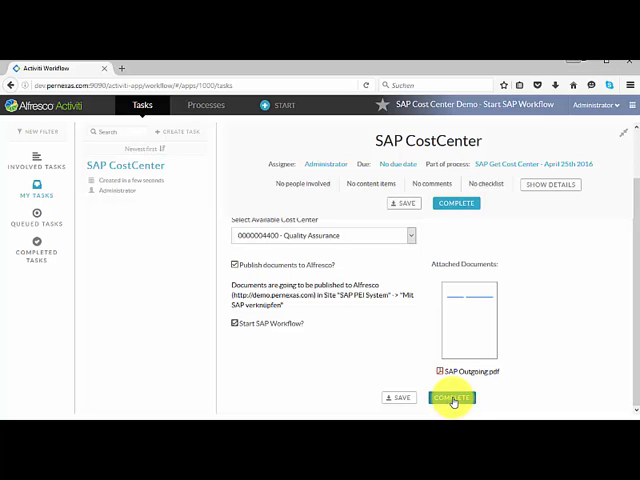
pyautogui.click(451, 397)
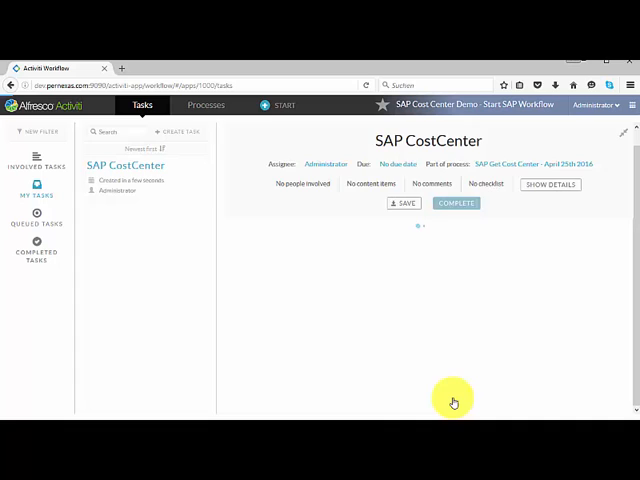
pyautogui.click(456, 203)
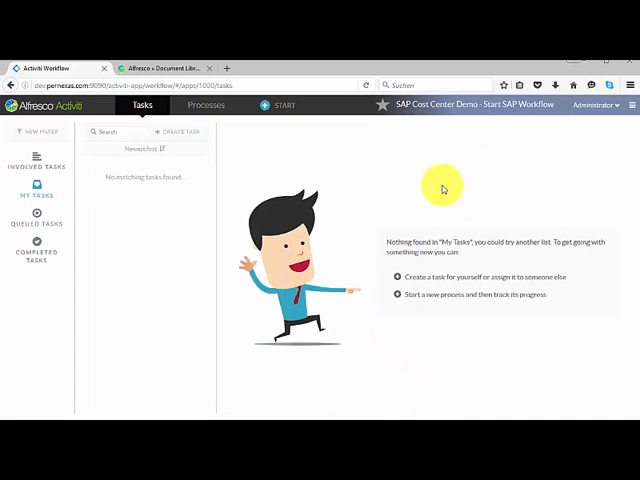
pyautogui.moveTo(307, 186)
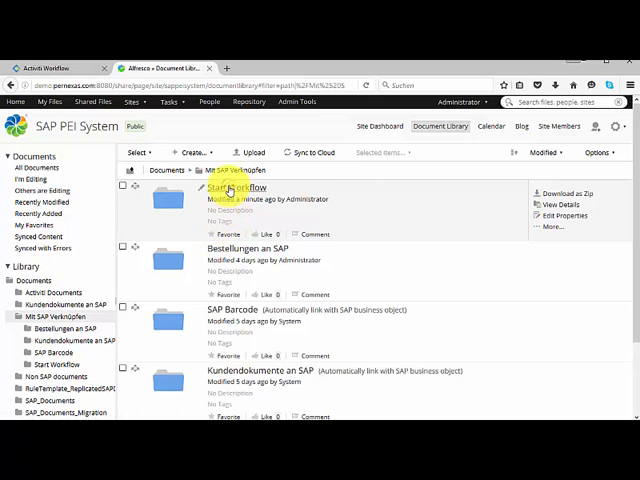
pyautogui.click(242, 187)
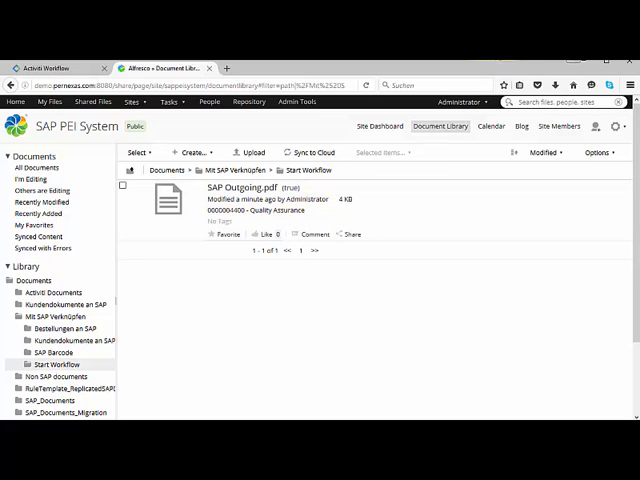
pyautogui.click(243, 190)
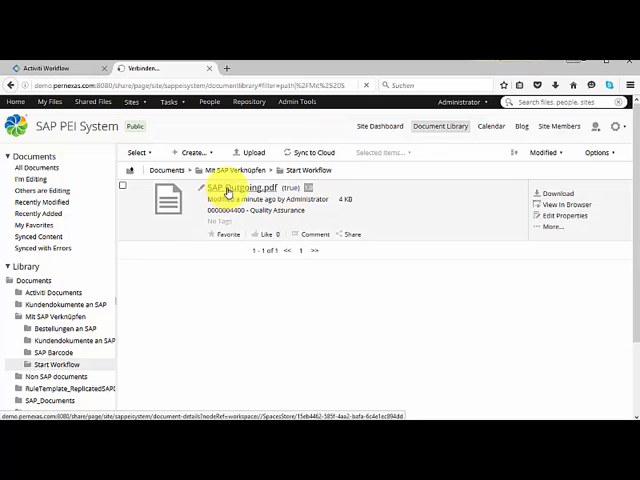
pyautogui.click(237, 190)
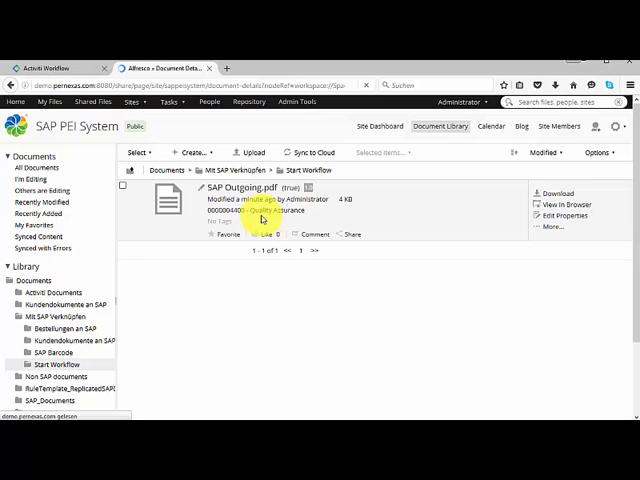
# Step: Review the document's SAP properties: status Sent to SAP, object type Z_INV_WF, workflow started
pyautogui.click(253, 199)
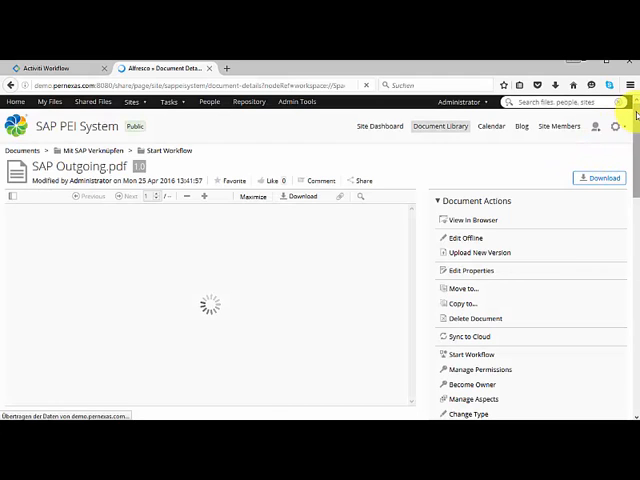
pyautogui.scroll(-3)
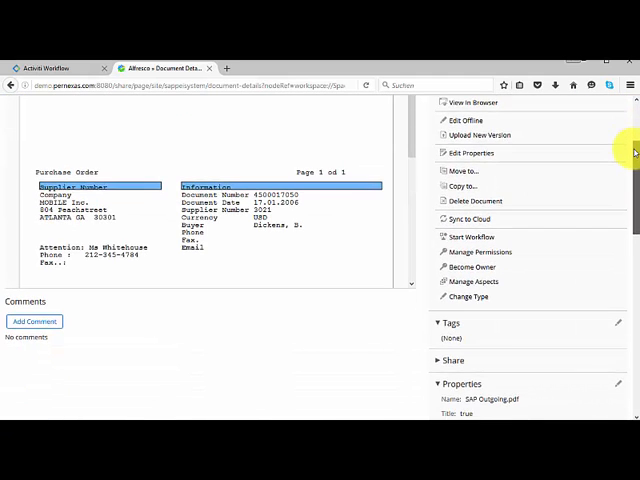
pyautogui.scroll(-3)
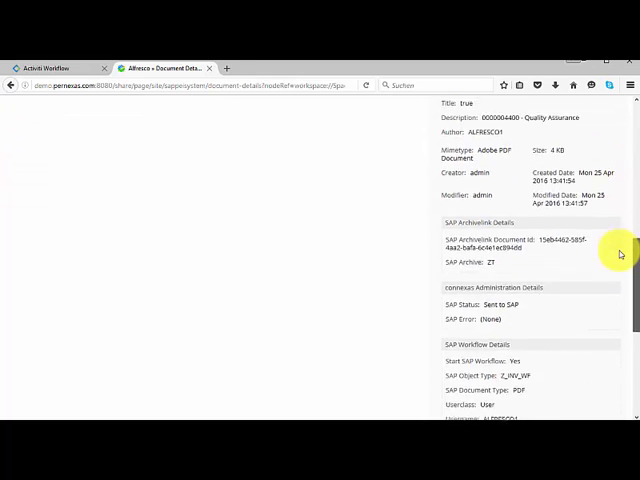
pyautogui.scroll(-3)
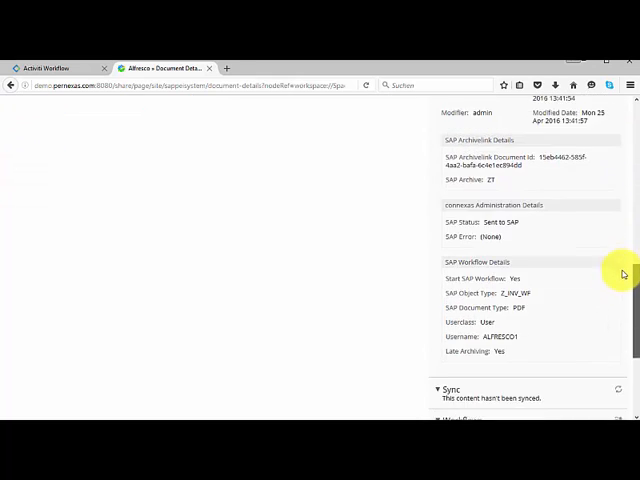
pyautogui.scroll(3)
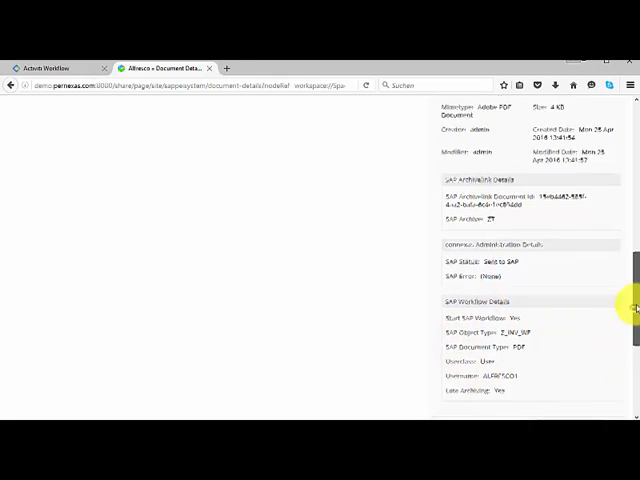
pyautogui.scroll(3)
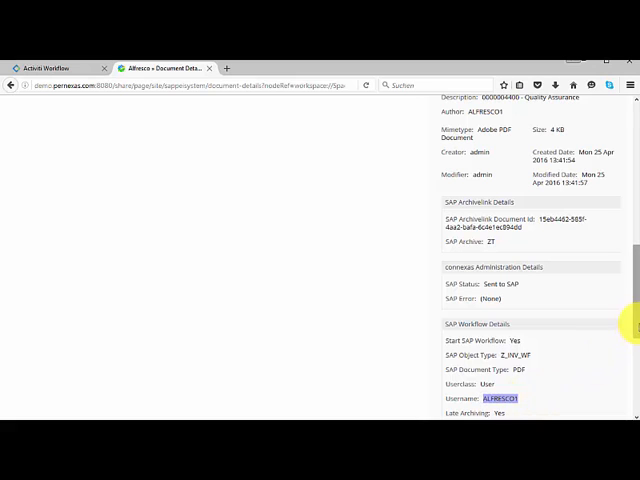
pyautogui.scroll(3)
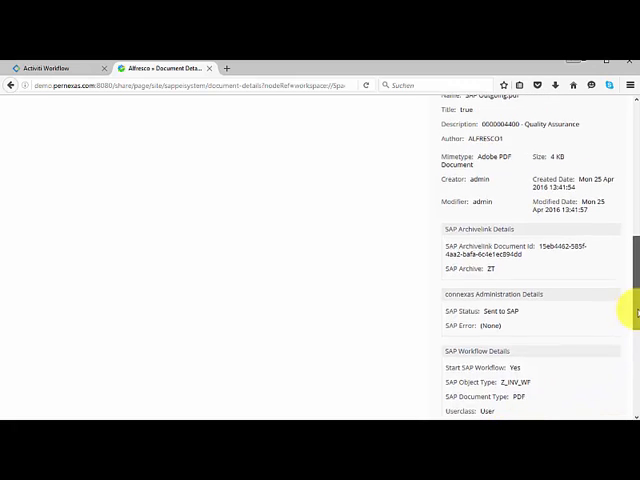
pyautogui.scroll(3)
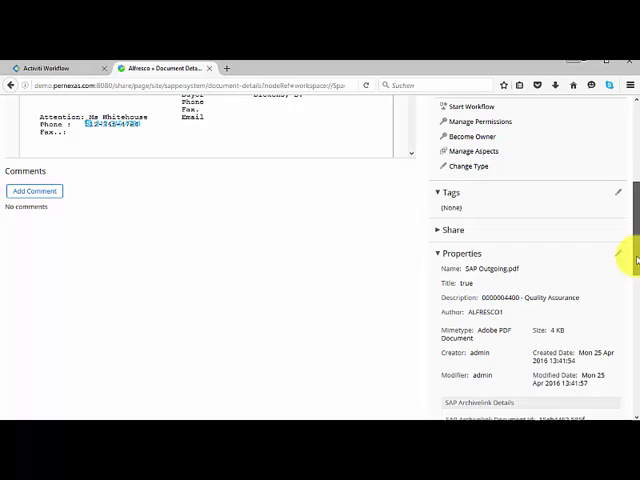
pyautogui.scroll(3)
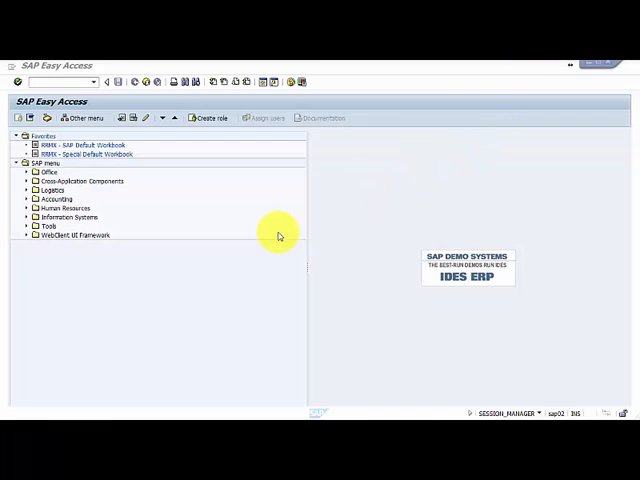
pyautogui.moveTo(224, 249)
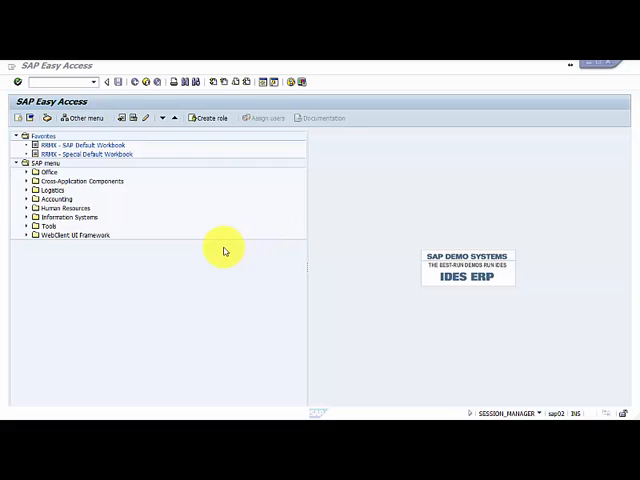
pyautogui.moveTo(47, 118)
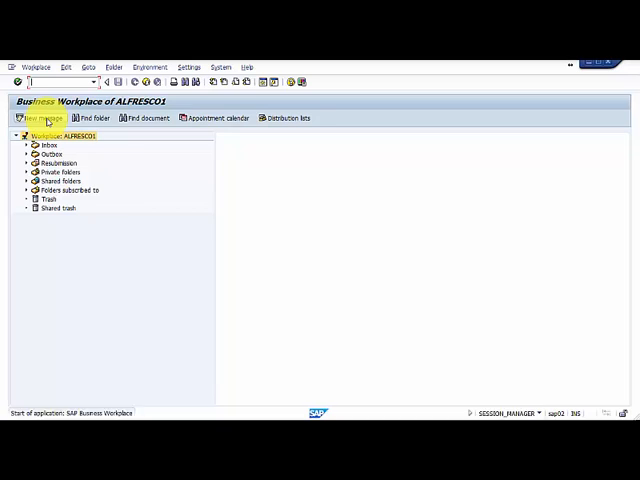
# Step: Show the Workflow inbox work items in SAP Business Workplace for ALFRESCO01
pyautogui.click(25, 145)
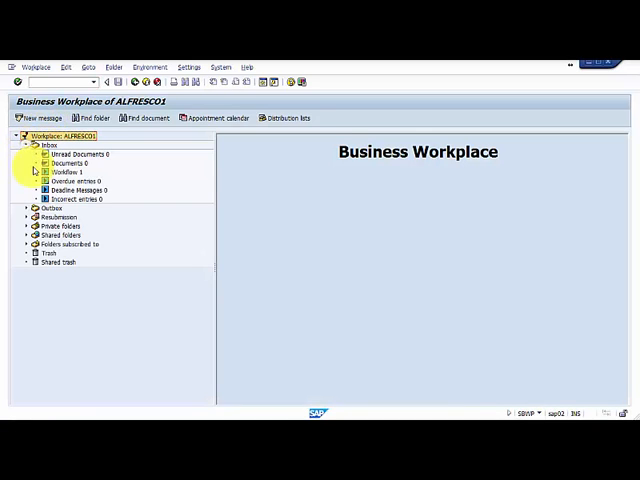
pyautogui.click(62, 171)
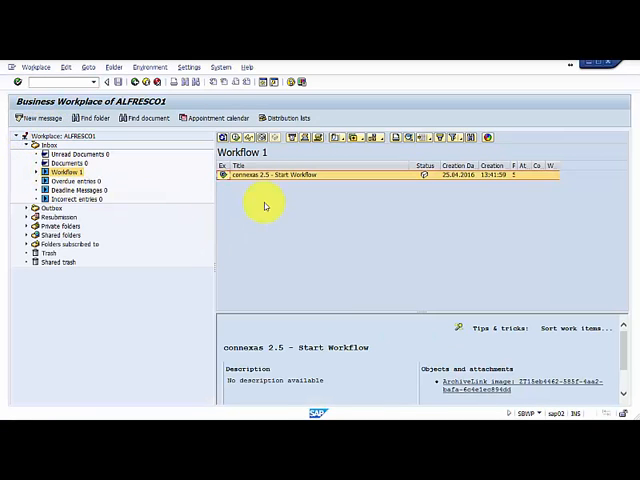
pyautogui.moveTo(335, 275)
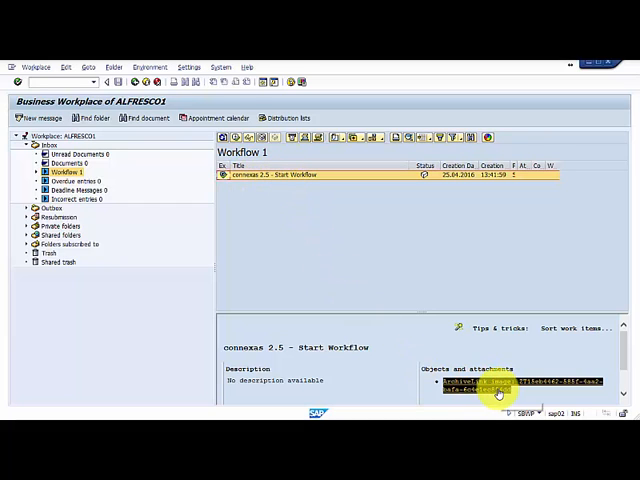
pyautogui.moveTo(427, 180)
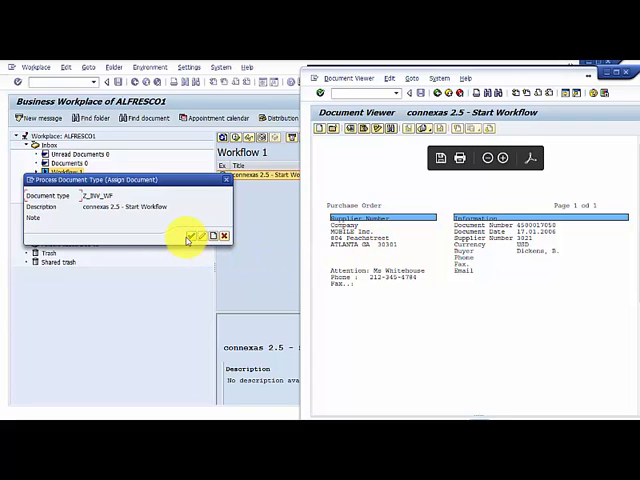
# Step: Confirm document type Z_INV_WF for the connexas 2.5 - Start Workflow item
pyautogui.click(190, 236)
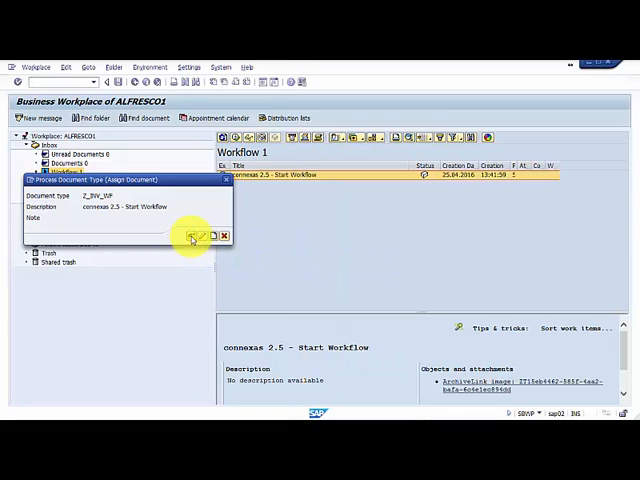
pyautogui.click(193, 236)
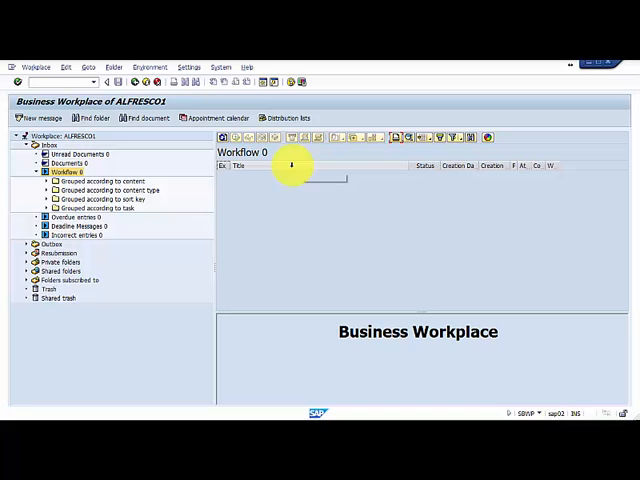
pyautogui.moveTo(277, 188)
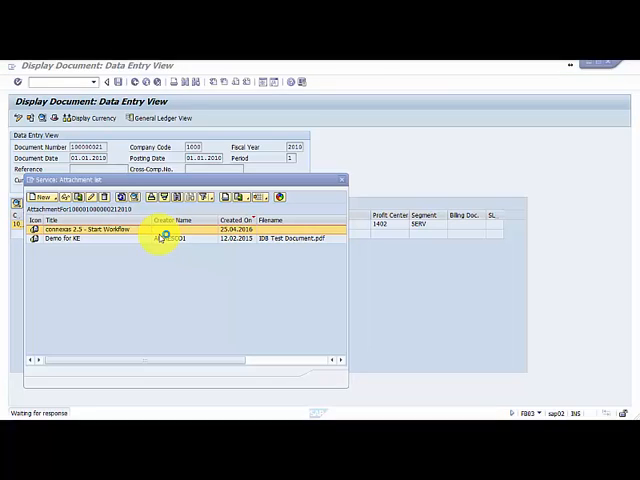
# Step: View the attached connexas 2.5 - Start Workflow purchase order PDF from the attachment list
pyautogui.doubleClick(100, 231)
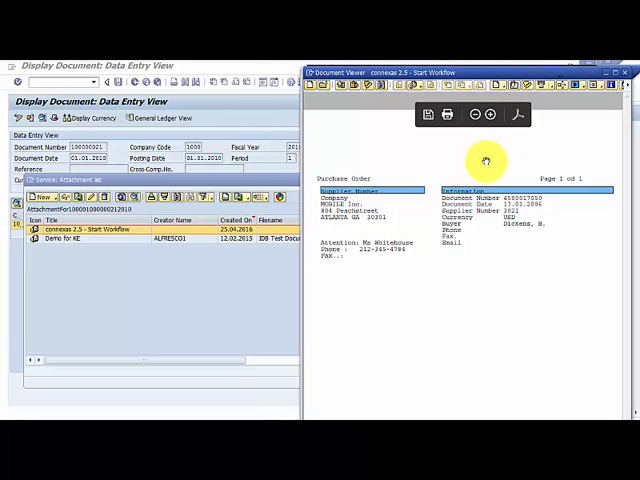
pyautogui.moveTo(408, 219)
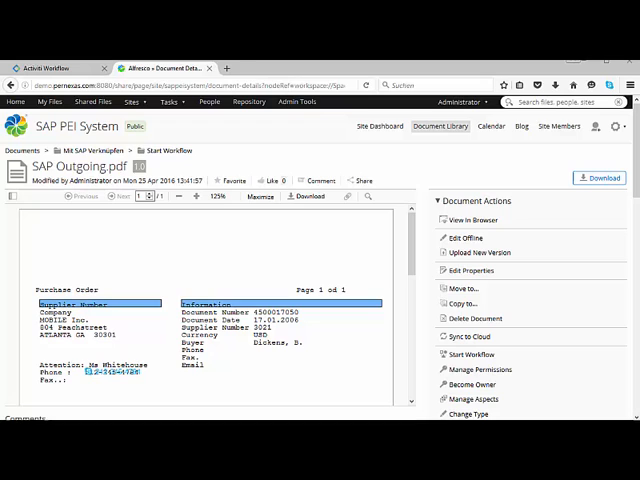
pyautogui.moveTo(549, 156)
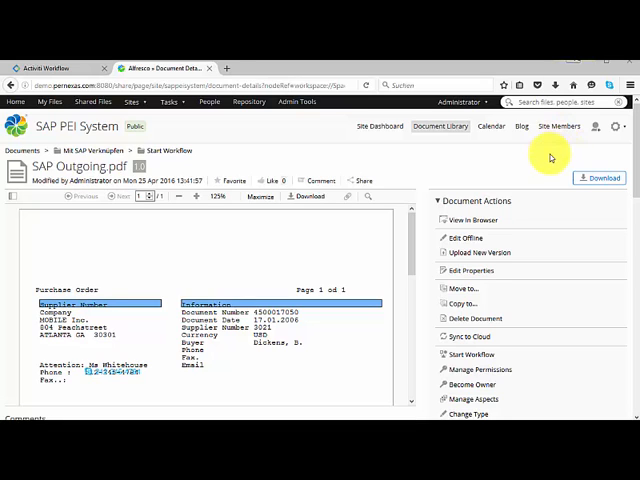
pyautogui.moveTo(486, 166)
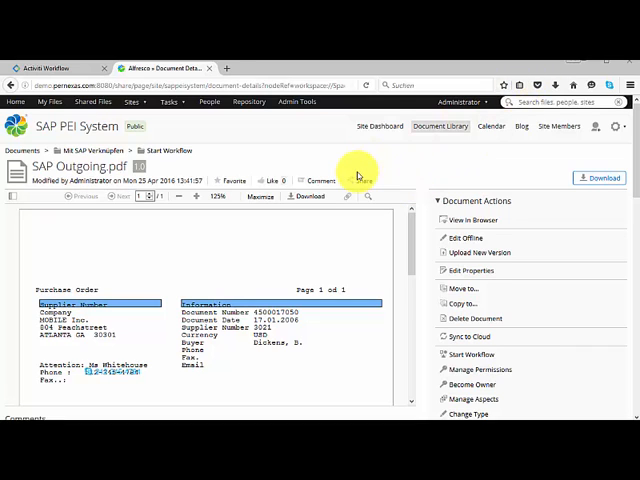
pyautogui.moveTo(366, 90)
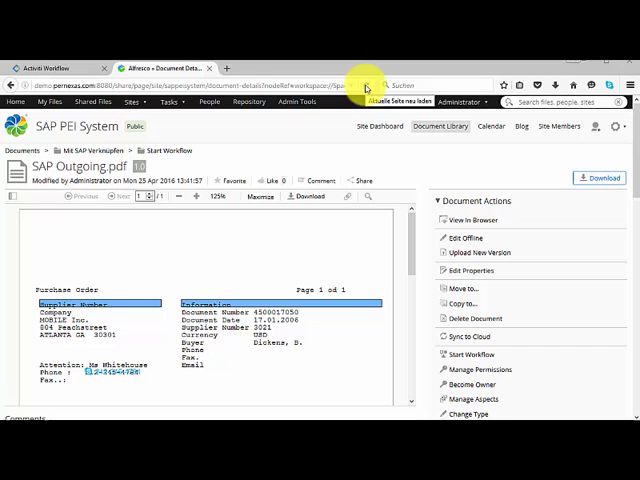
# Step: Reload Share to see Start Workflow emptied and browse RuleTemplate_ReplicatedSAPDocuments > ZT > BKPF for the new invoice folder
pyautogui.click(155, 150)
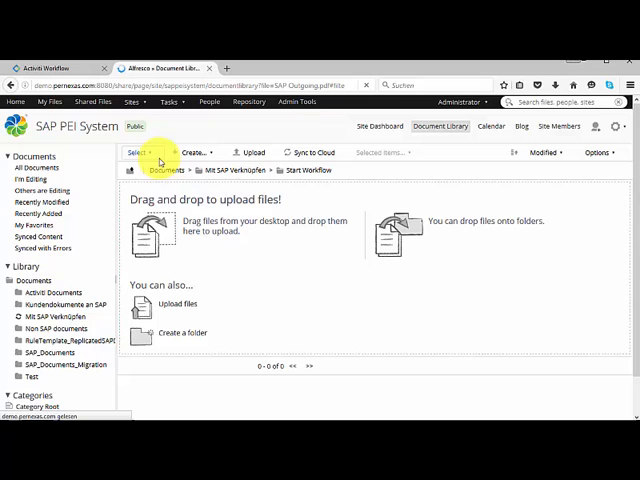
pyautogui.click(9, 316)
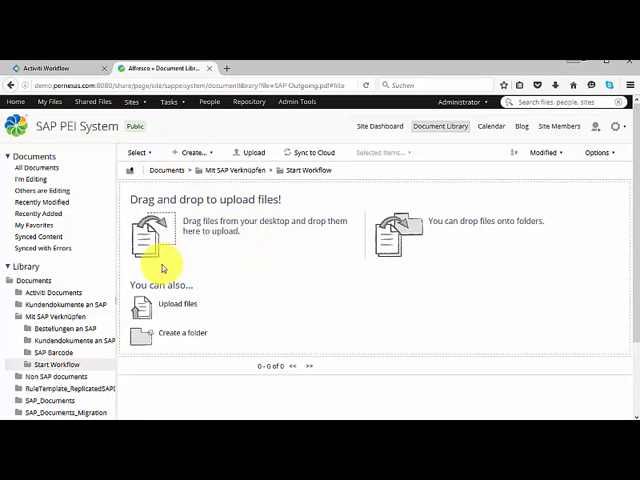
pyautogui.moveTo(205, 283)
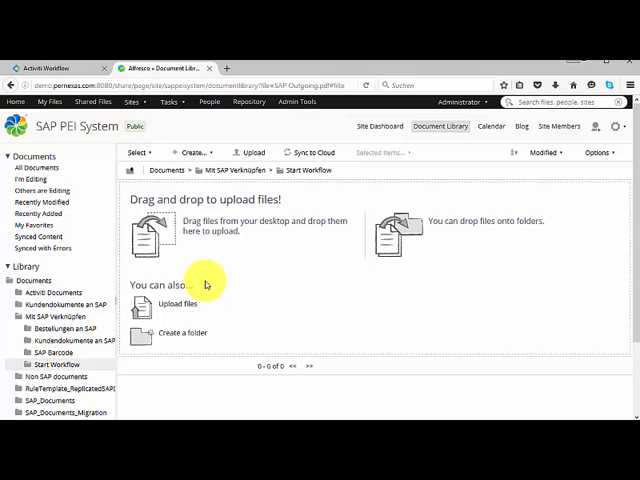
pyautogui.moveTo(203, 278)
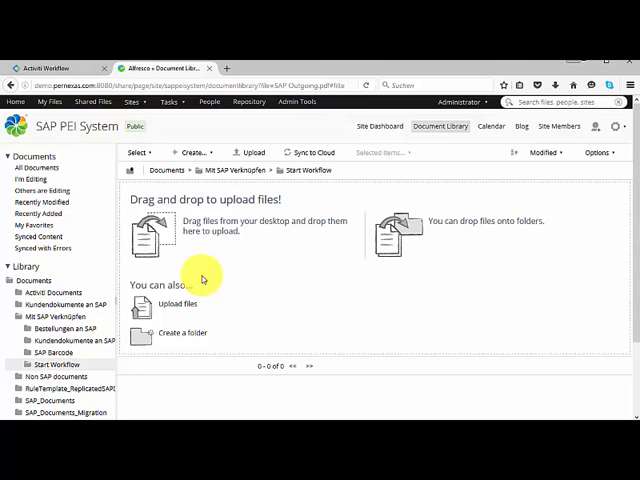
pyautogui.moveTo(233, 236)
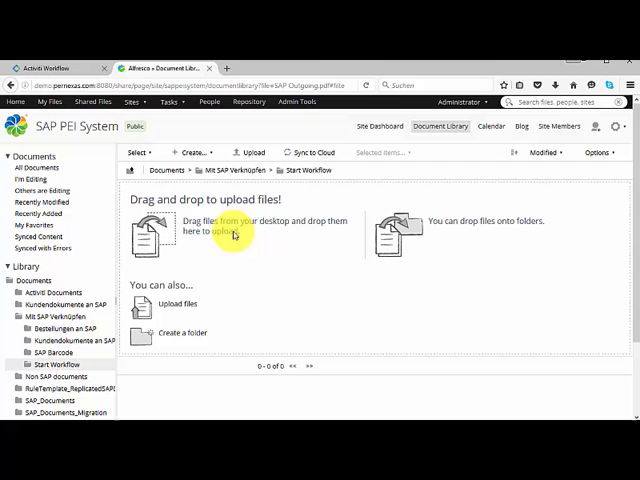
pyautogui.moveTo(103, 305)
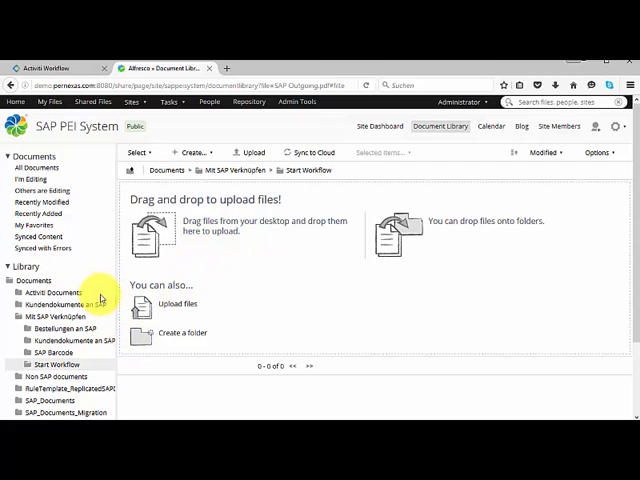
pyautogui.moveTo(75, 390)
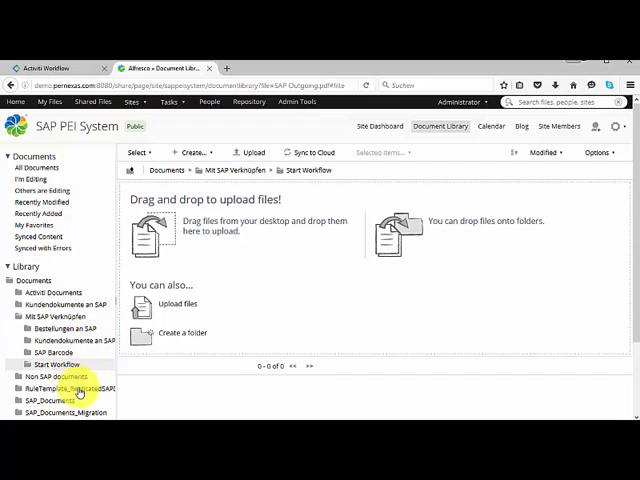
pyautogui.click(63, 389)
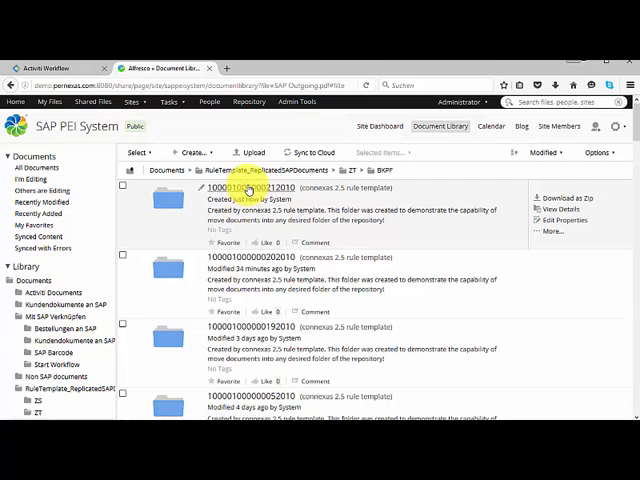
pyautogui.click(256, 187)
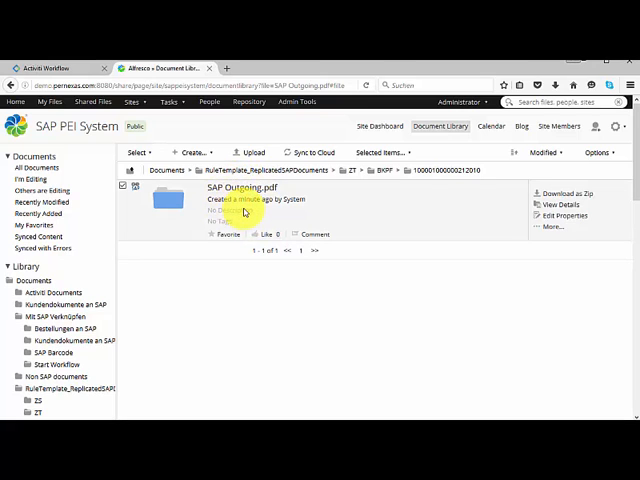
pyautogui.click(123, 186)
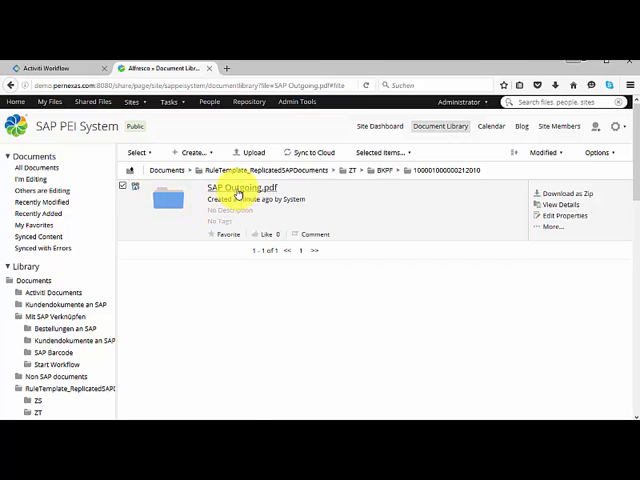
pyautogui.click(237, 187)
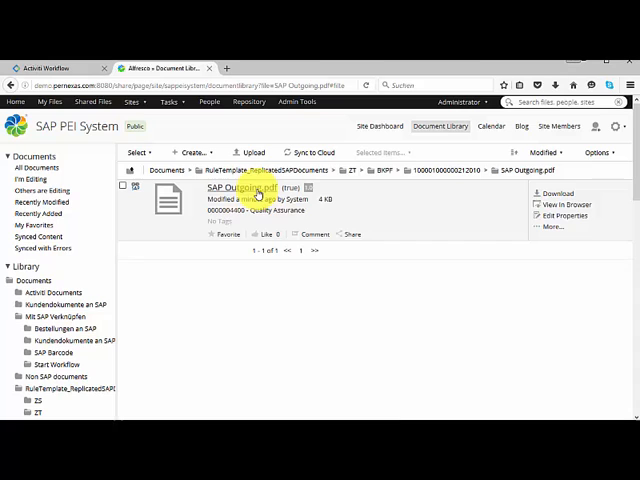
pyautogui.click(240, 191)
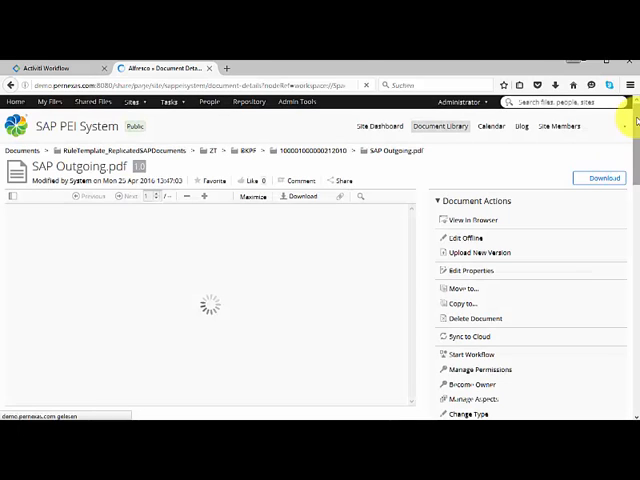
pyautogui.scroll(-3)
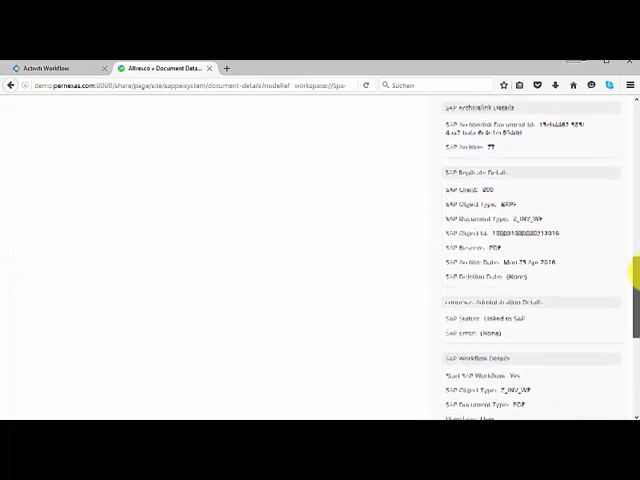
pyautogui.scroll(-3)
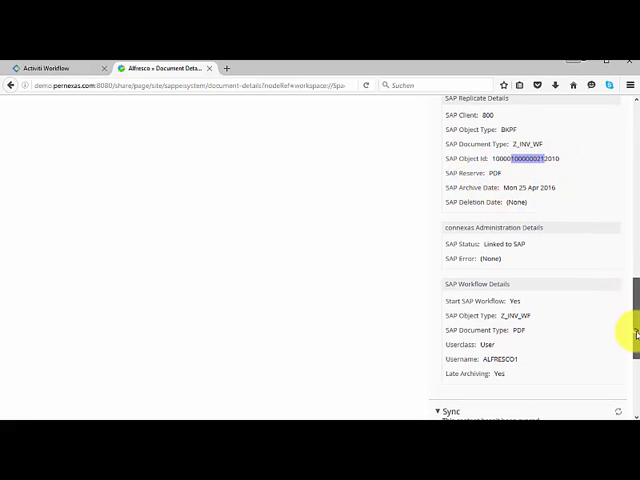
pyautogui.scroll(3)
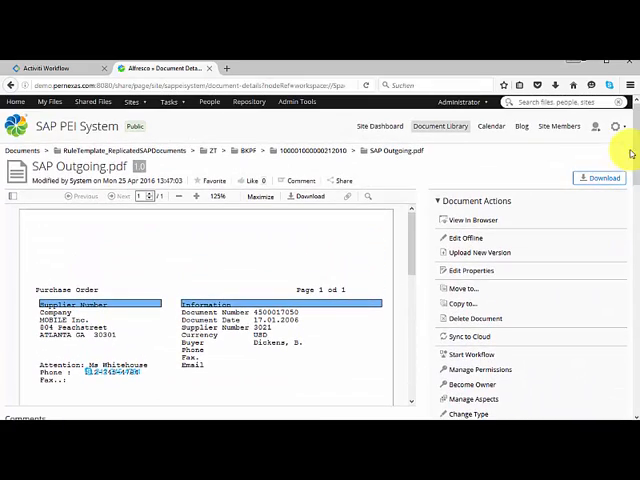
pyautogui.moveTo(528, 211)
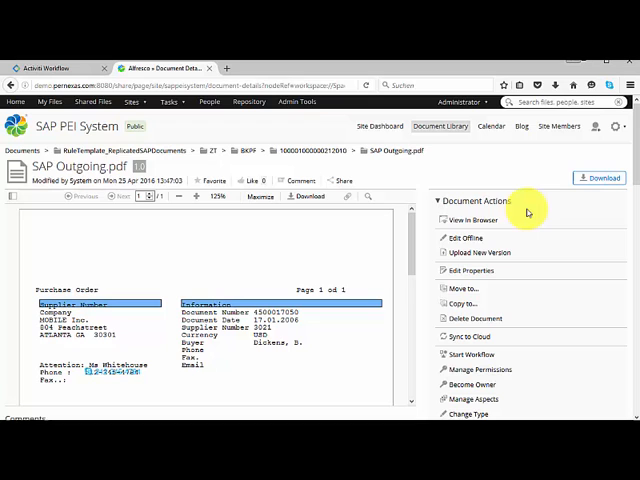
pyautogui.moveTo(483, 205)
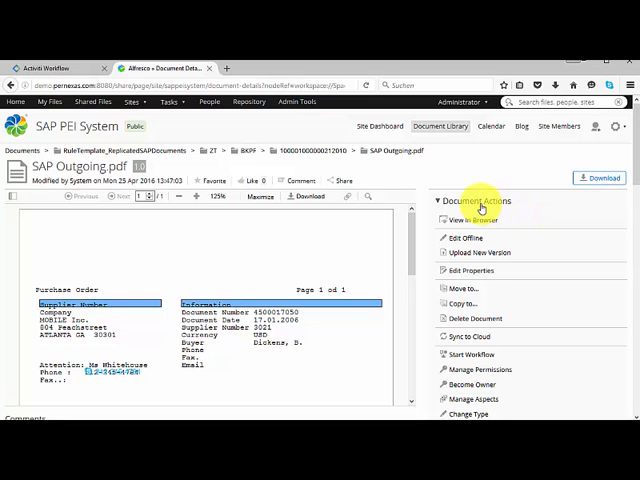